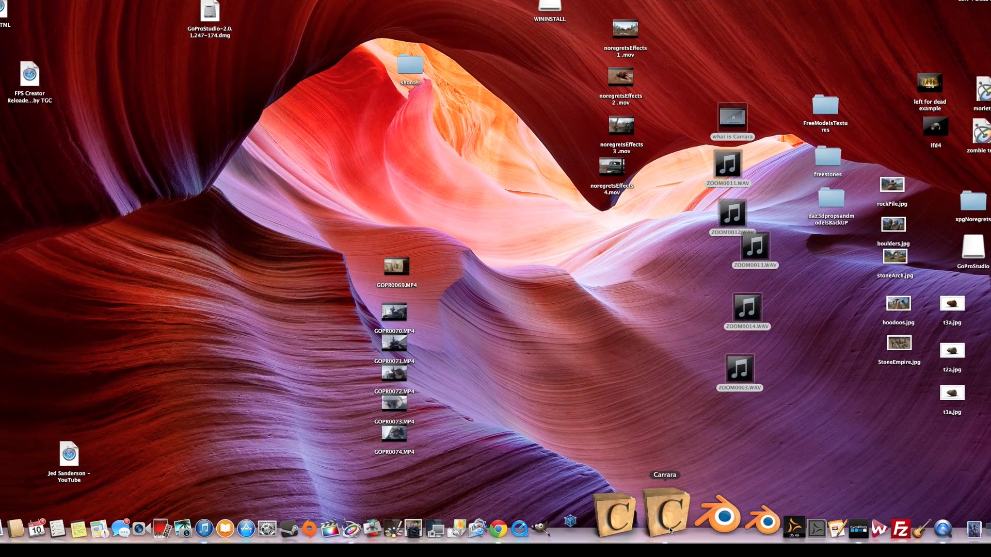
# Launch DAZ Install Manager from the Dock so its account sign-in window appears.
pyautogui.scroll(-3)
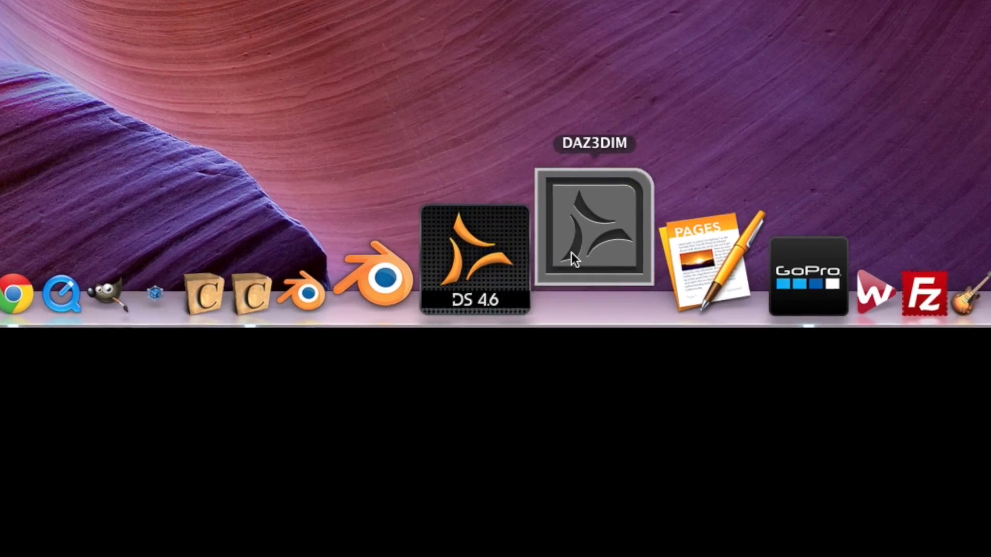
pyautogui.click(593, 227)
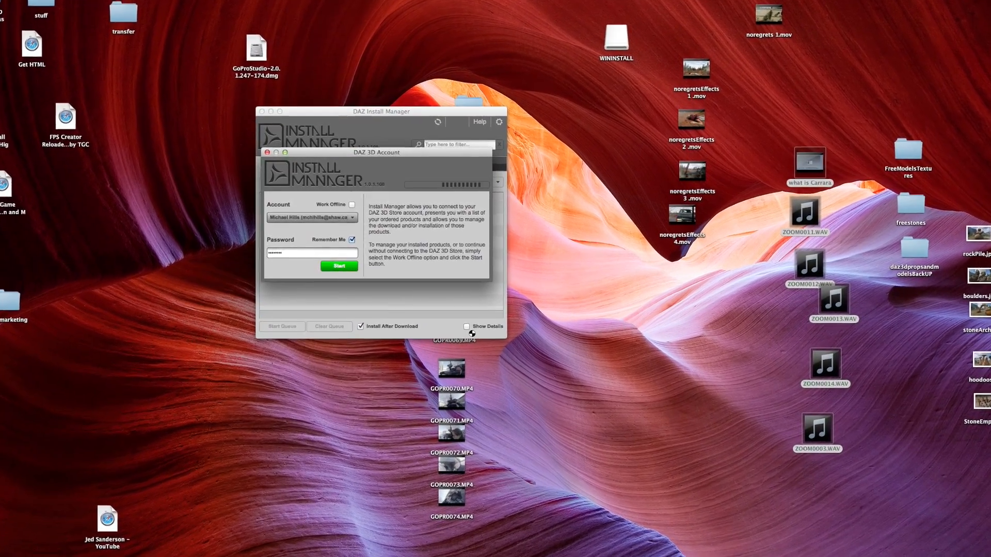
# Sign in, mark Benjamin for M5 for download and start the download queue.
pyautogui.click(339, 265)
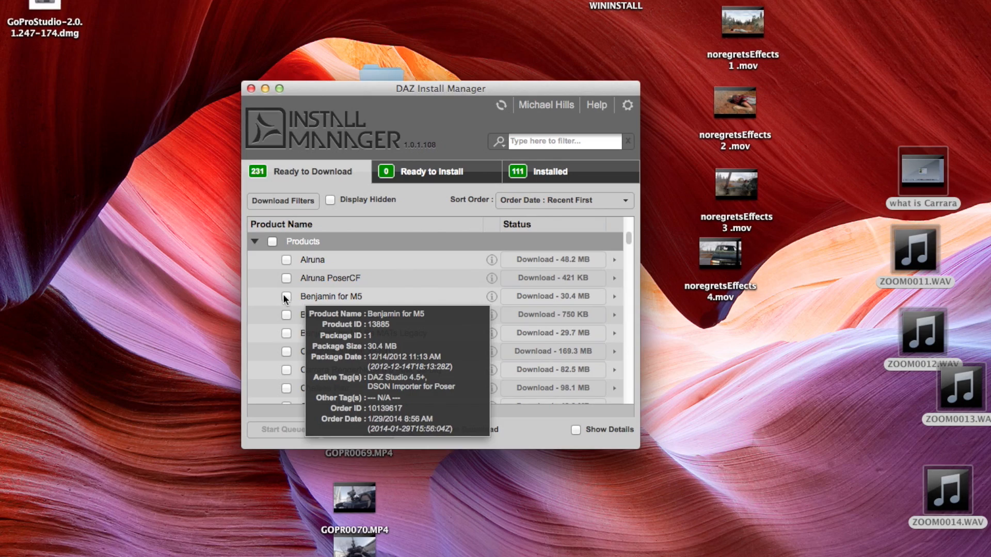
pyautogui.click(285, 297)
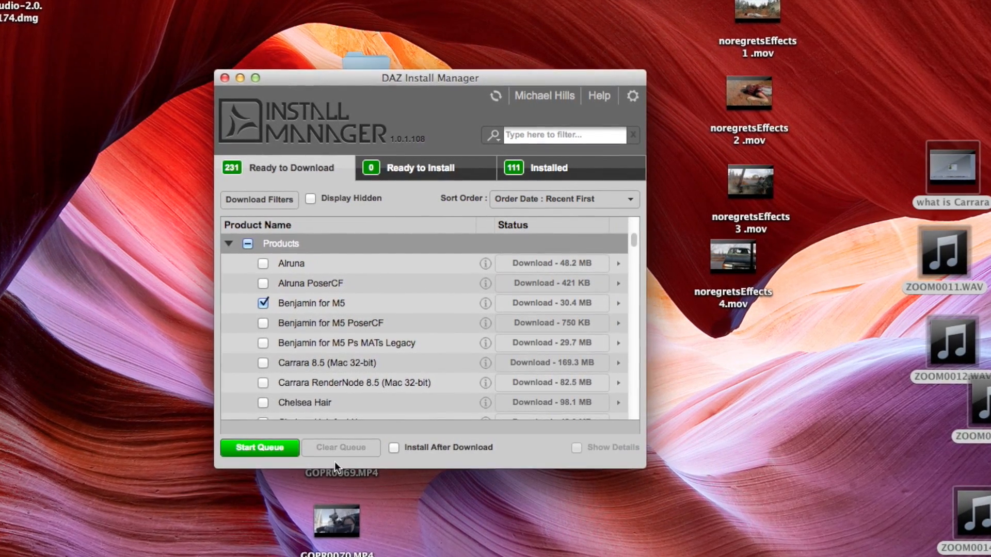
pyautogui.click(259, 447)
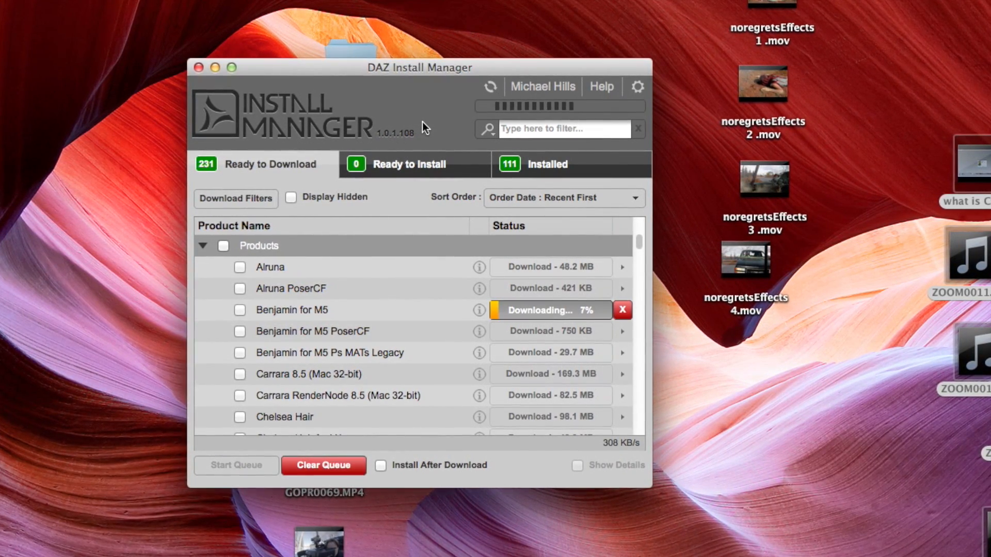
pyautogui.click(411, 165)
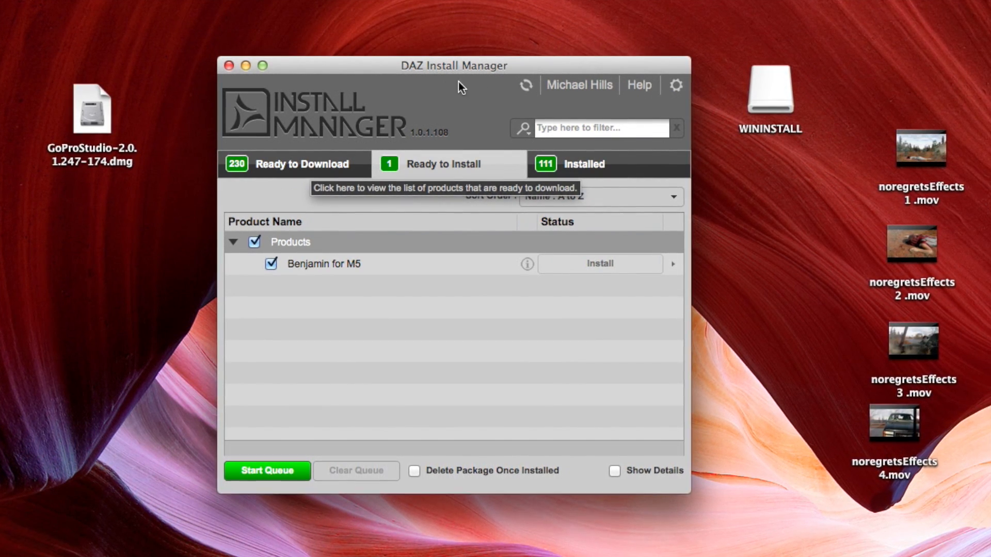
pyautogui.moveTo(486, 80)
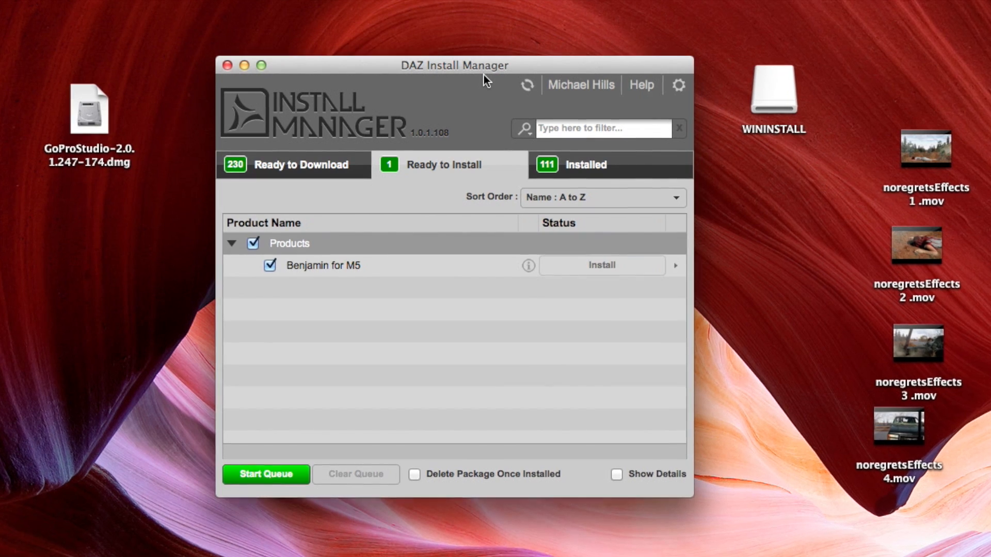
# Install Benjamin for M5 from the Ready to Install queue and check the Installed list.
pyautogui.click(584, 166)
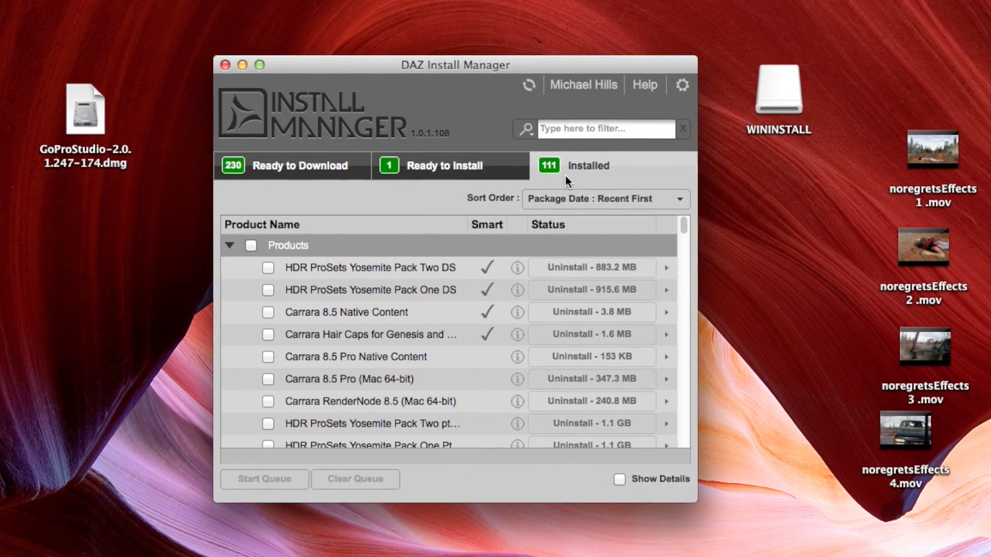
pyautogui.moveTo(466, 175)
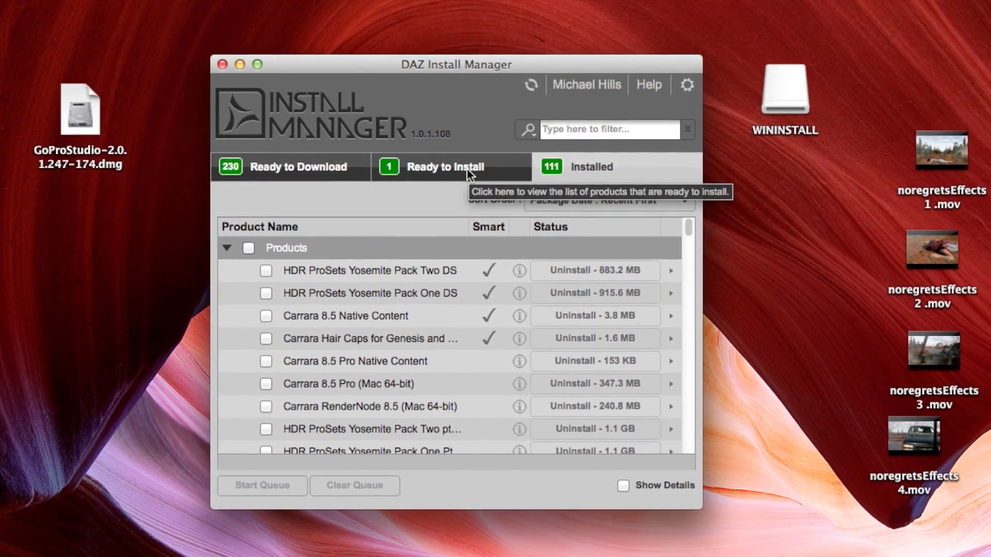
pyautogui.click(449, 168)
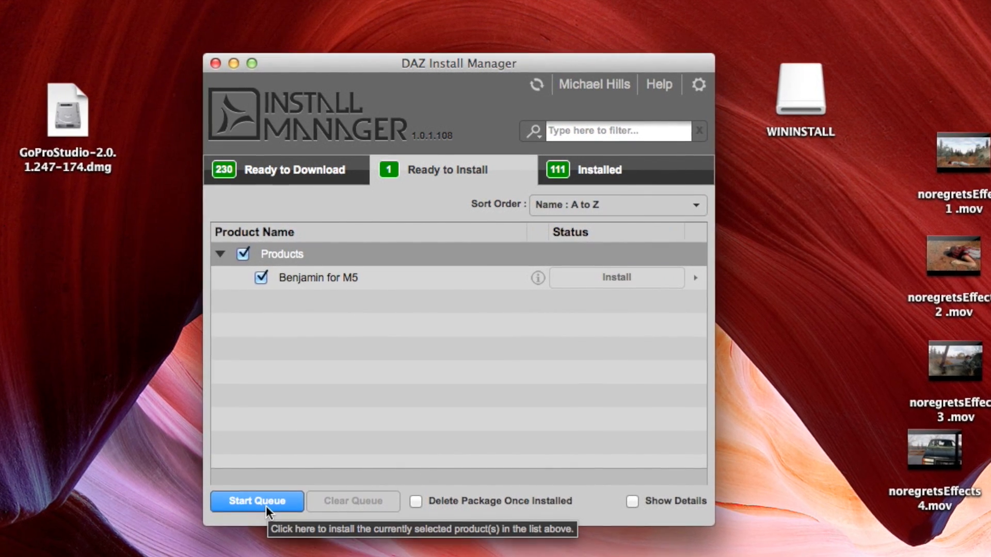
pyautogui.click(256, 502)
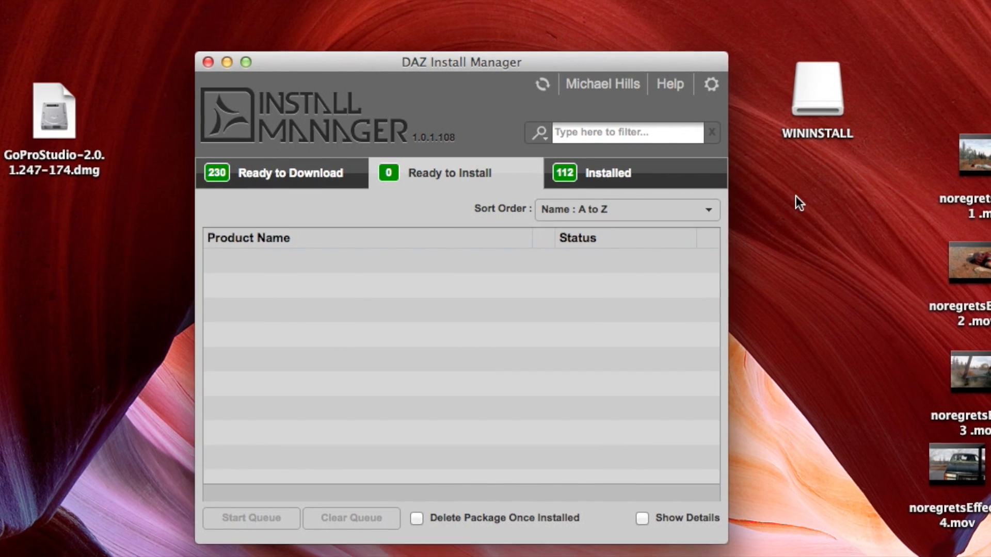
pyautogui.click(607, 173)
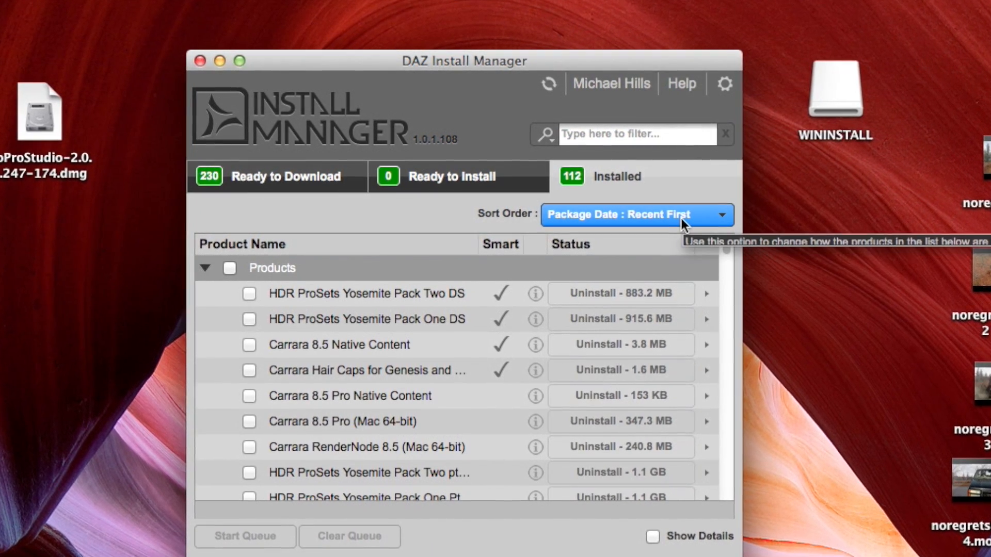
# Sort installed products by Order Date: Recent First to confirm Benjamin for M5, then close the manager.
pyautogui.click(637, 214)
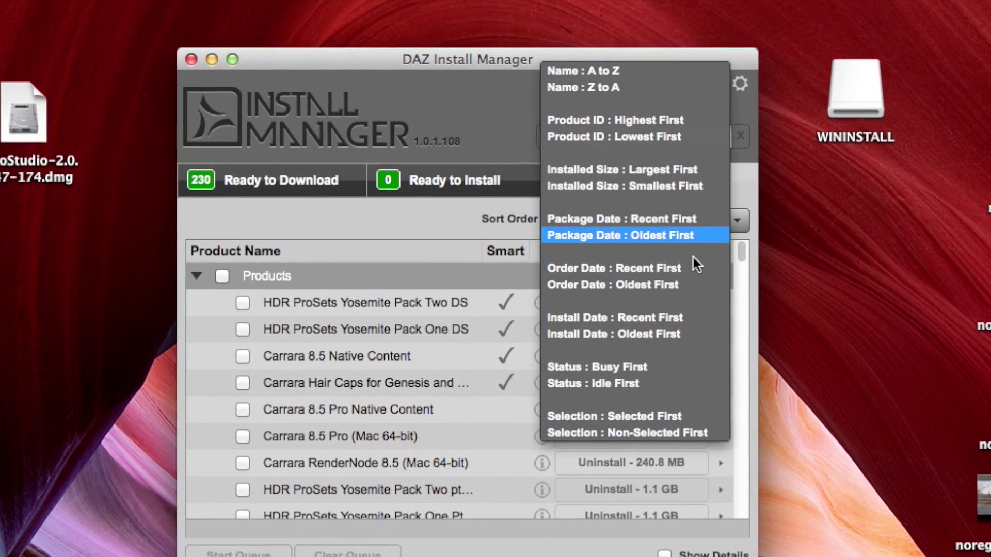
pyautogui.click(612, 269)
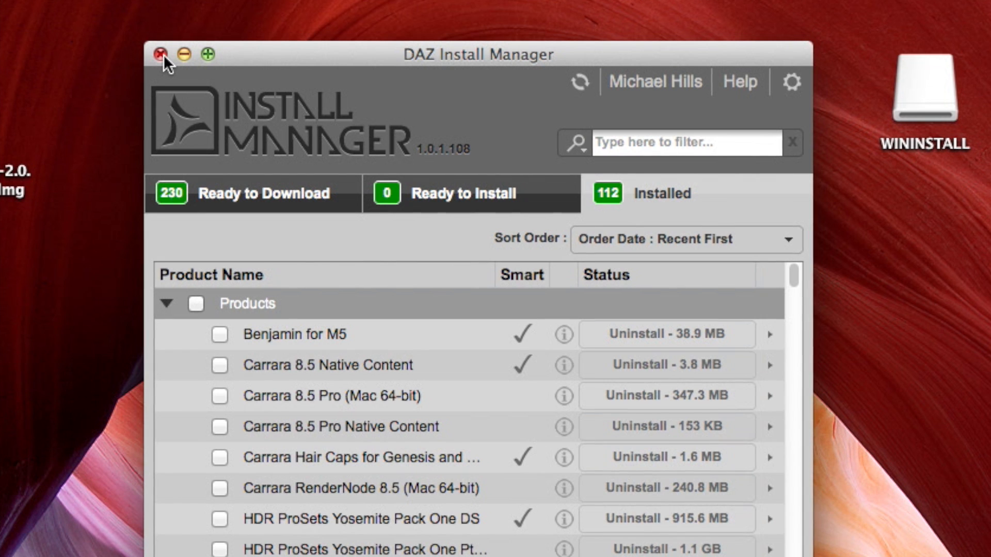
pyautogui.click(163, 55)
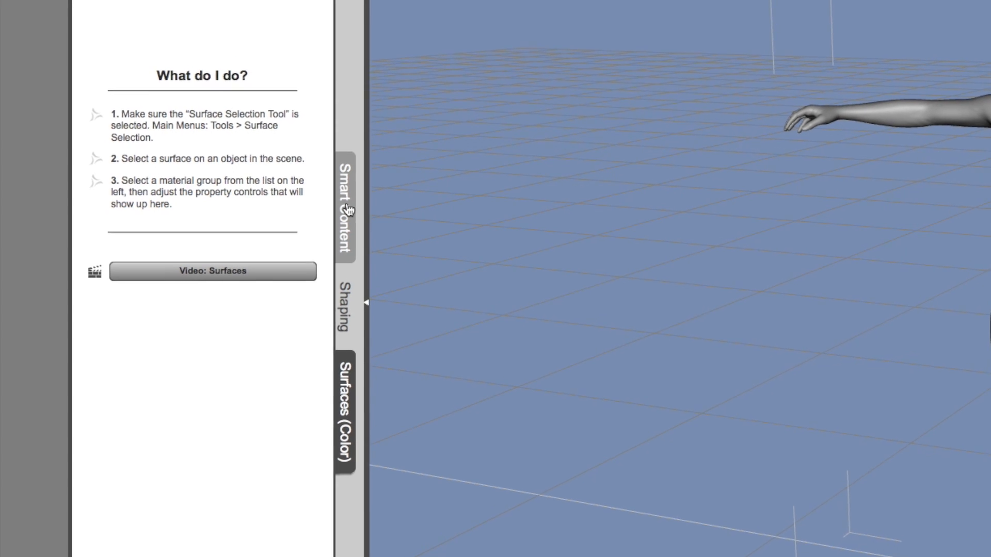
# Show the Smart Content pane and choose Content DB Maintenance from its context menu.
pyautogui.click(343, 209)
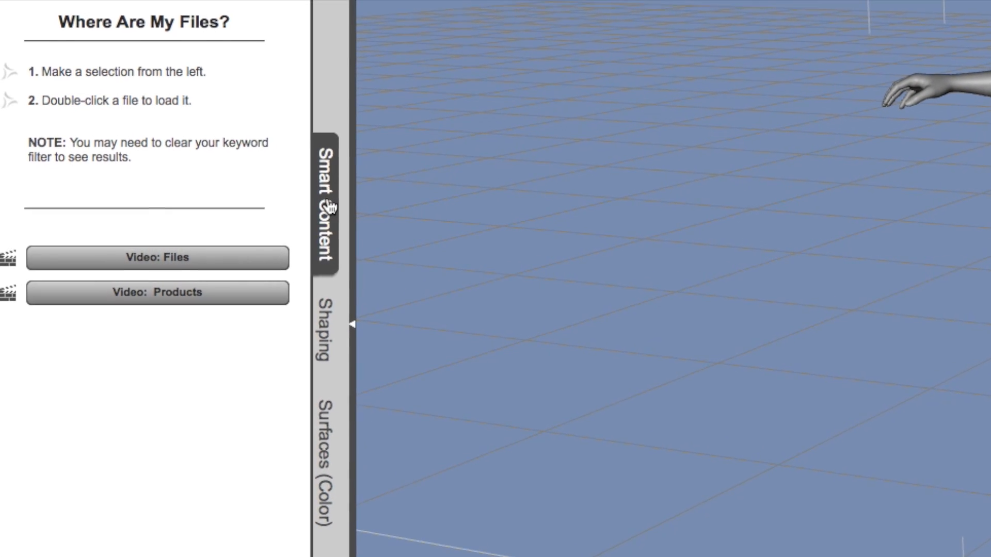
pyautogui.rightClick(328, 190)
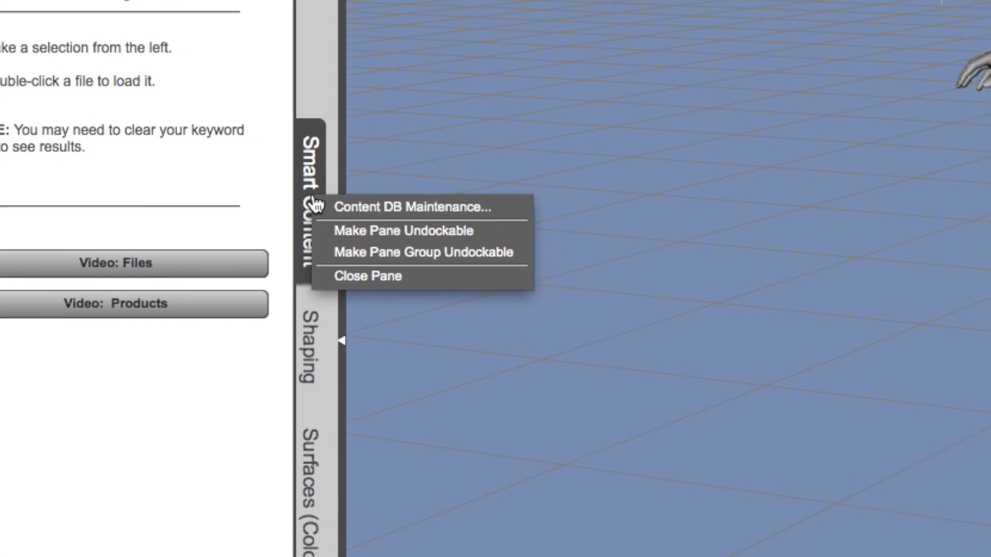
pyautogui.moveTo(436, 205)
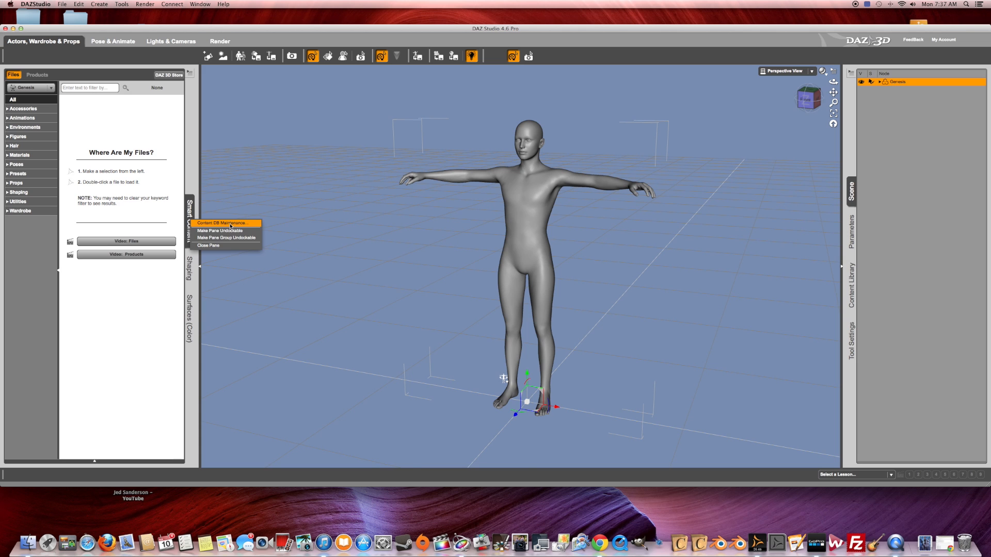
pyautogui.click(224, 223)
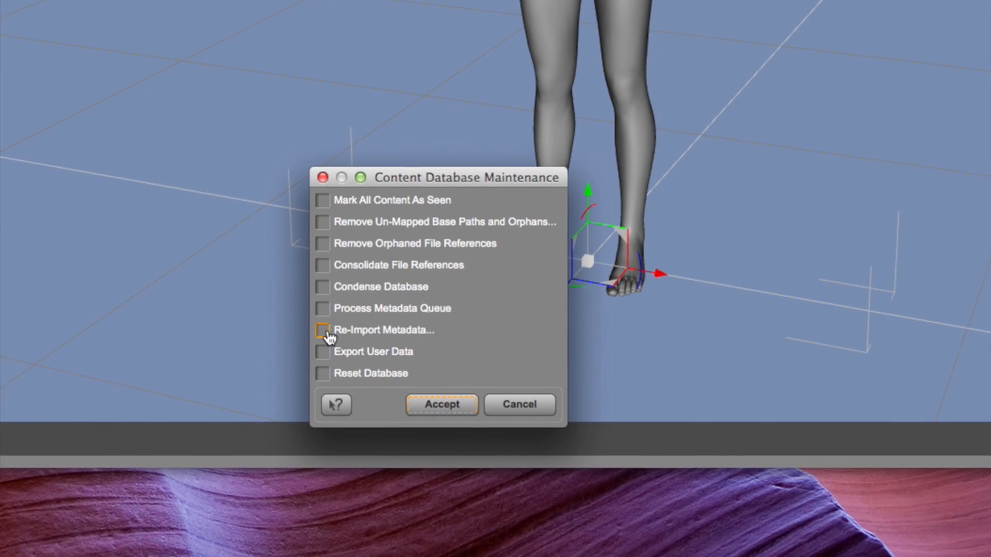
# Tick Re-Import Metadata in Content Database Maintenance and accept it.
pyautogui.click(321, 331)
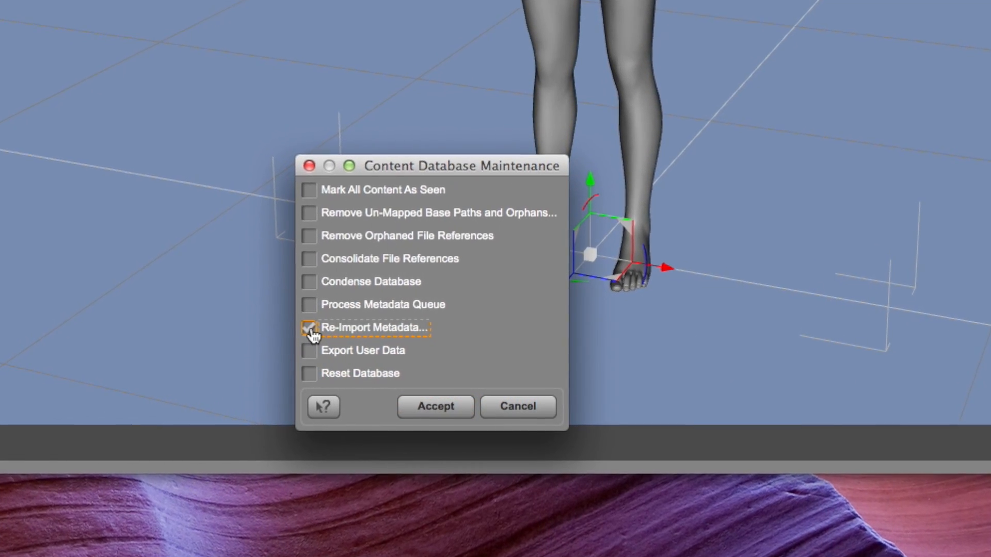
pyautogui.click(309, 327)
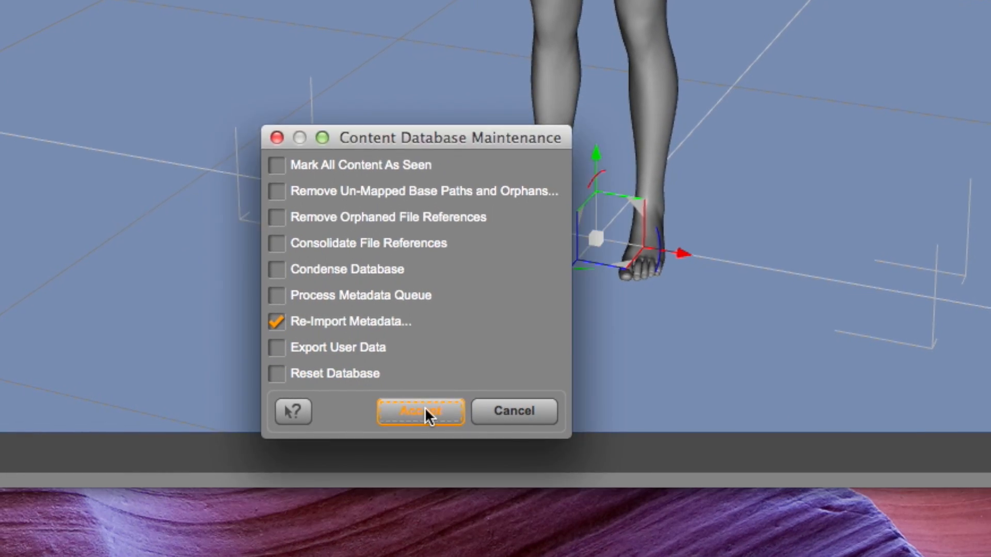
pyautogui.click(420, 411)
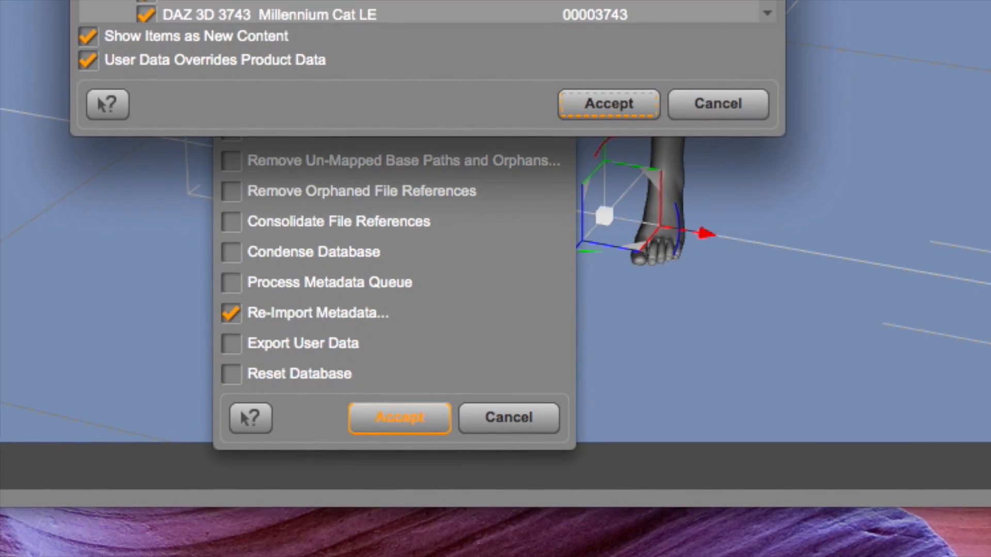
# Accept the Import Metadata dialog with All Products checked to process the metadata files.
pyautogui.click(399, 419)
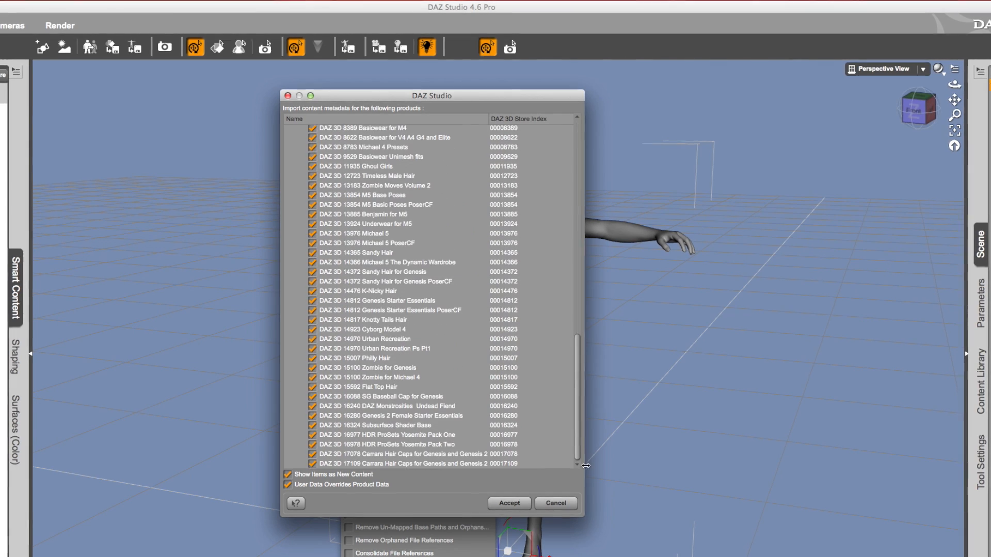
pyautogui.scroll(3)
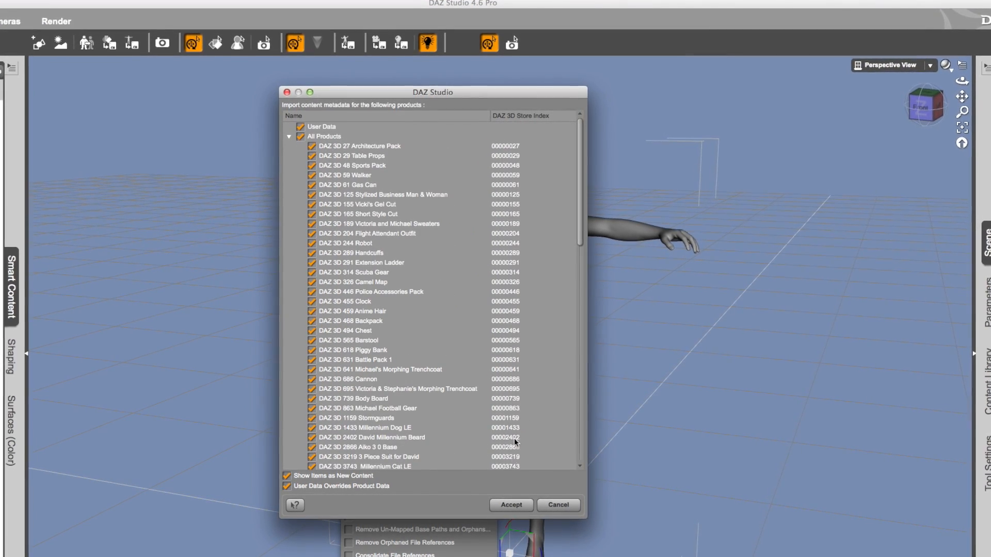
pyautogui.click(511, 504)
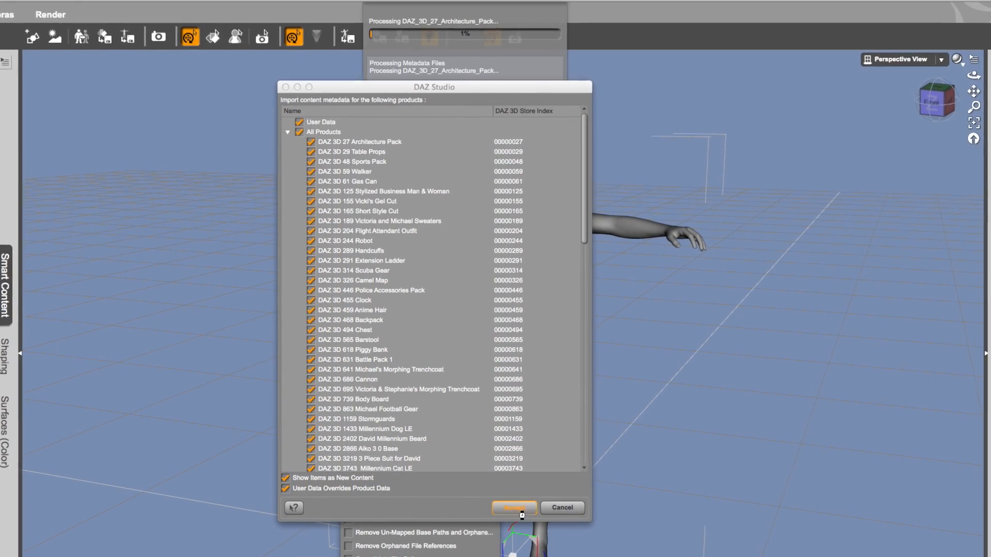
pyautogui.click(514, 508)
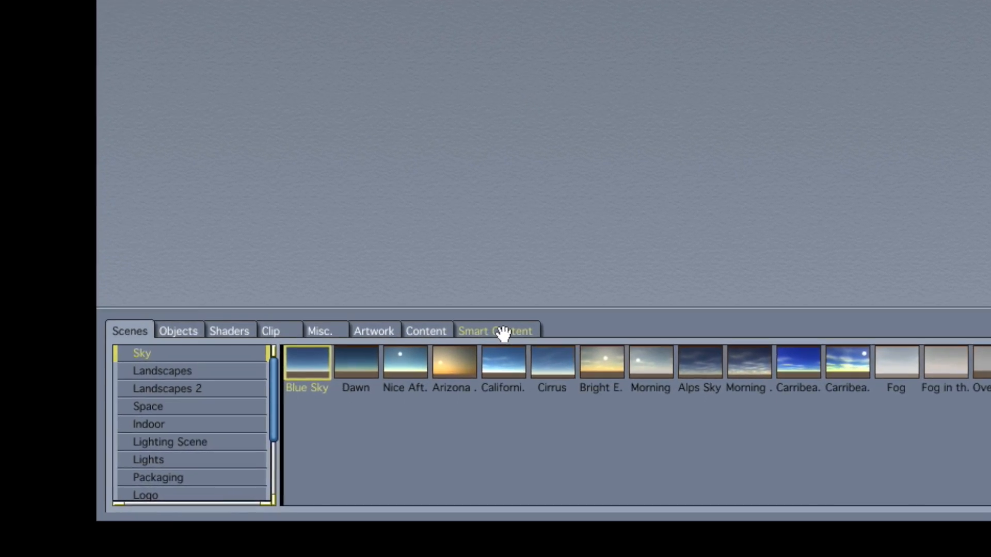
# Browse Smart Content through Files, Categories and Products to the M group and show Michael 5's items.
pyautogui.click(496, 330)
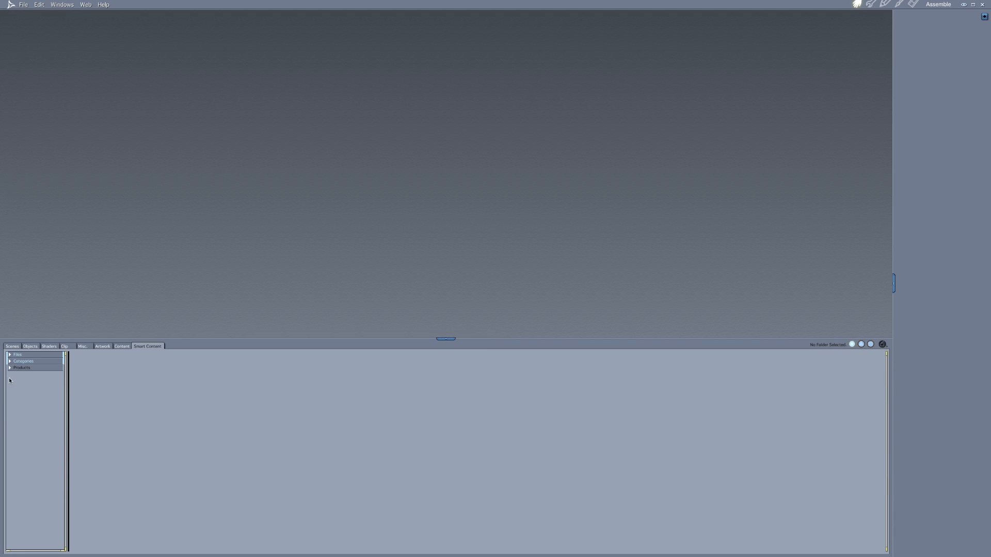
pyautogui.click(9, 354)
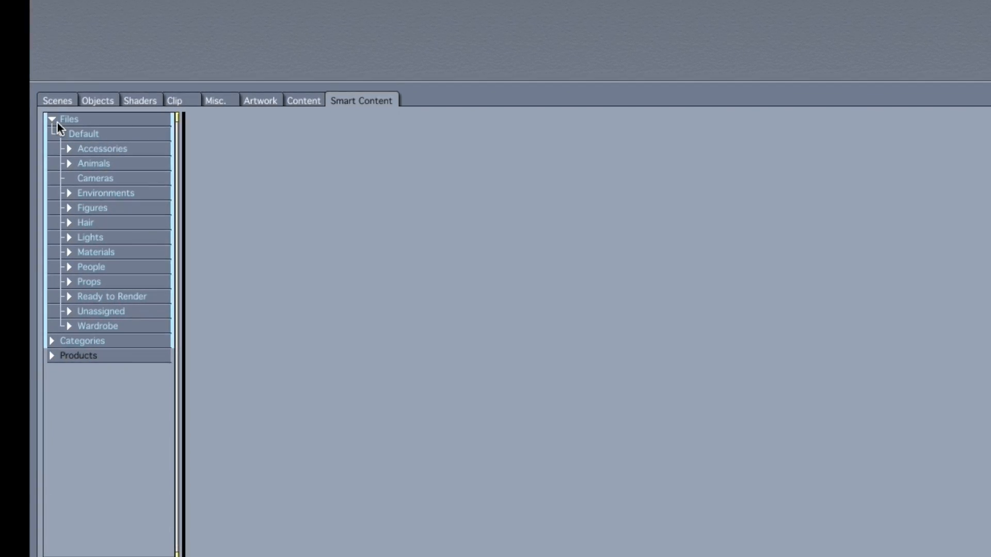
pyautogui.click(49, 119)
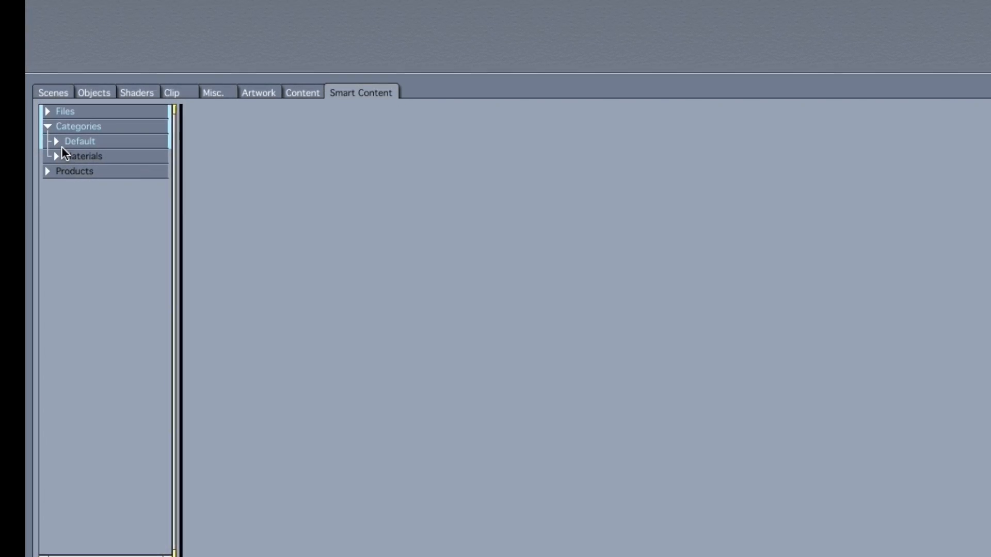
pyautogui.click(56, 141)
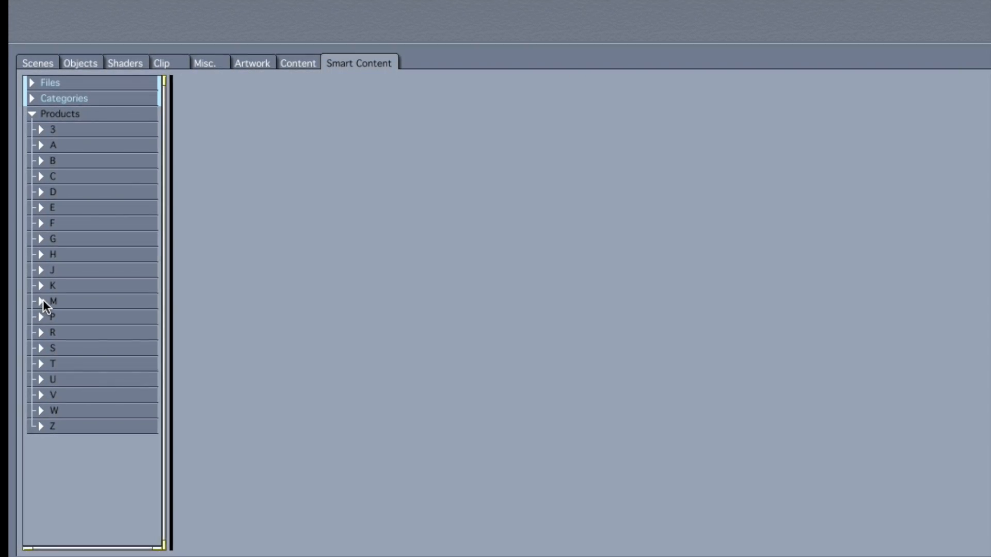
pyautogui.click(43, 300)
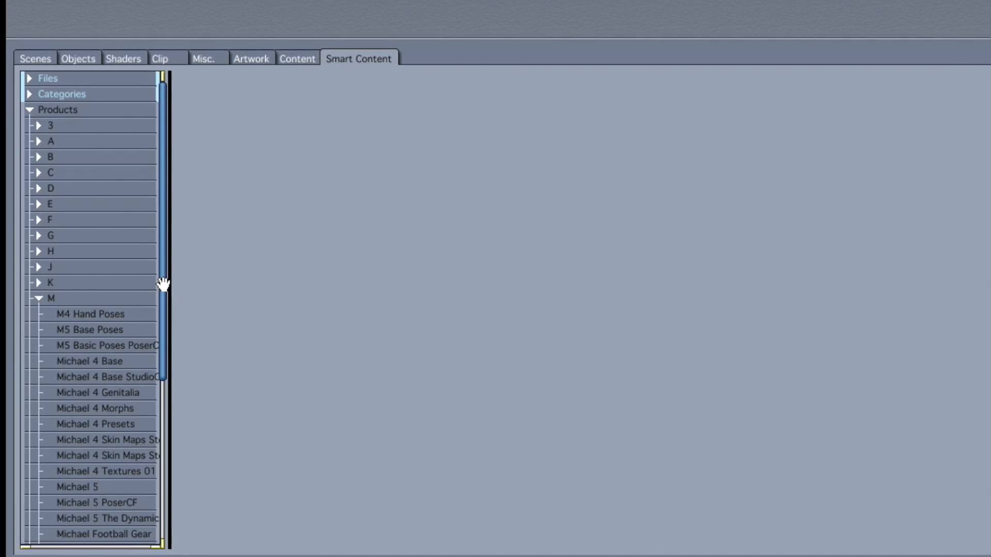
pyautogui.click(76, 486)
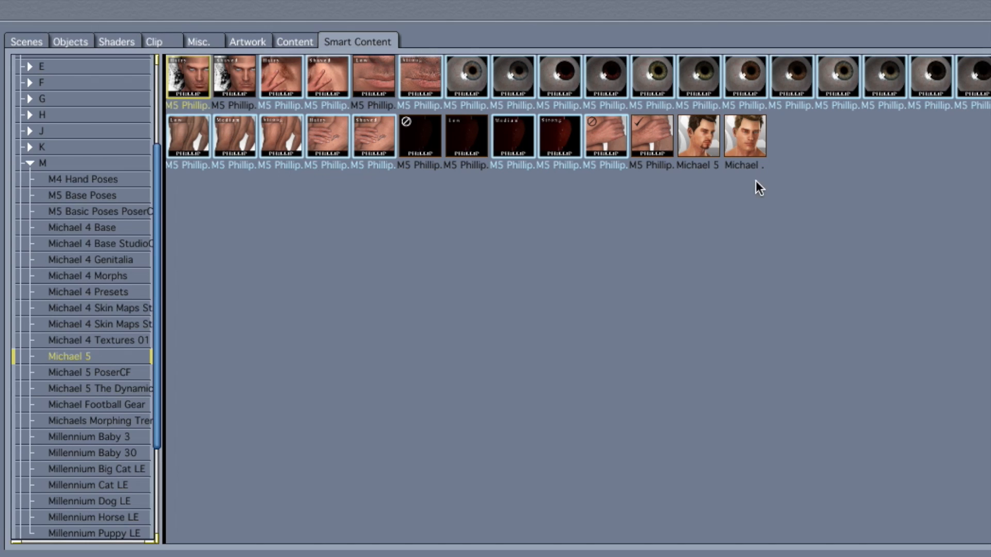
# Load the Michael 5 figure from the Smart Content browser into the scene.
pyautogui.click(744, 136)
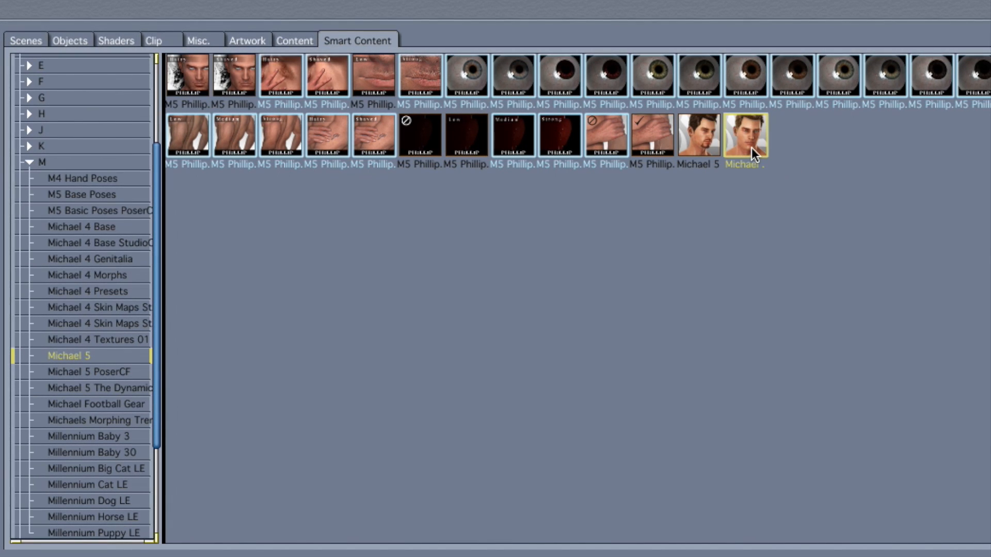
pyautogui.doubleClick(746, 135)
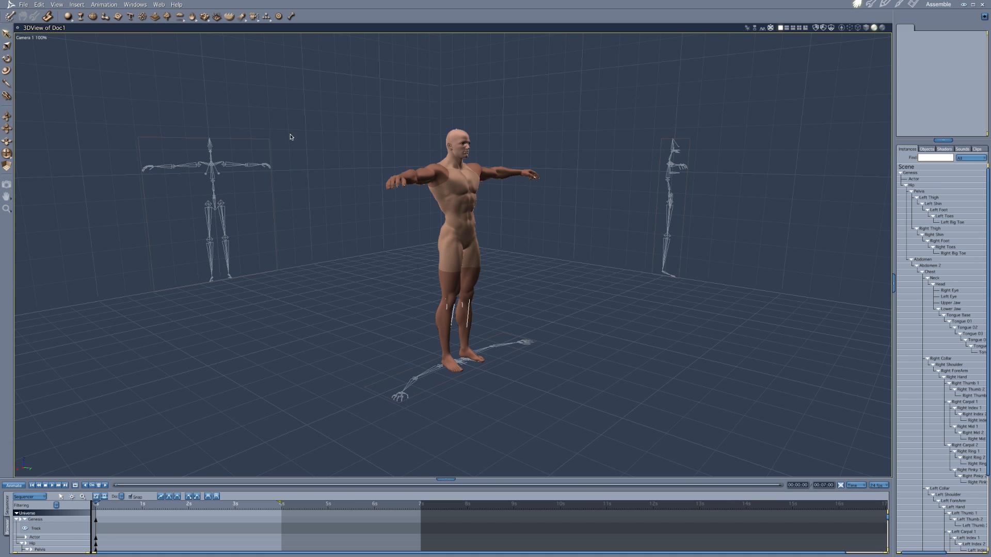
pyautogui.moveTo(460, 244)
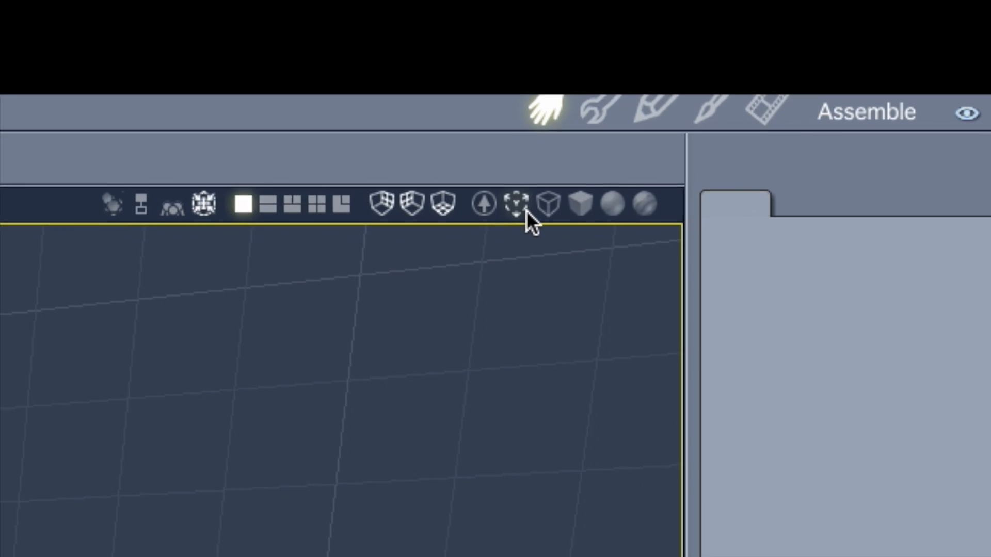
pyautogui.moveTo(517, 214)
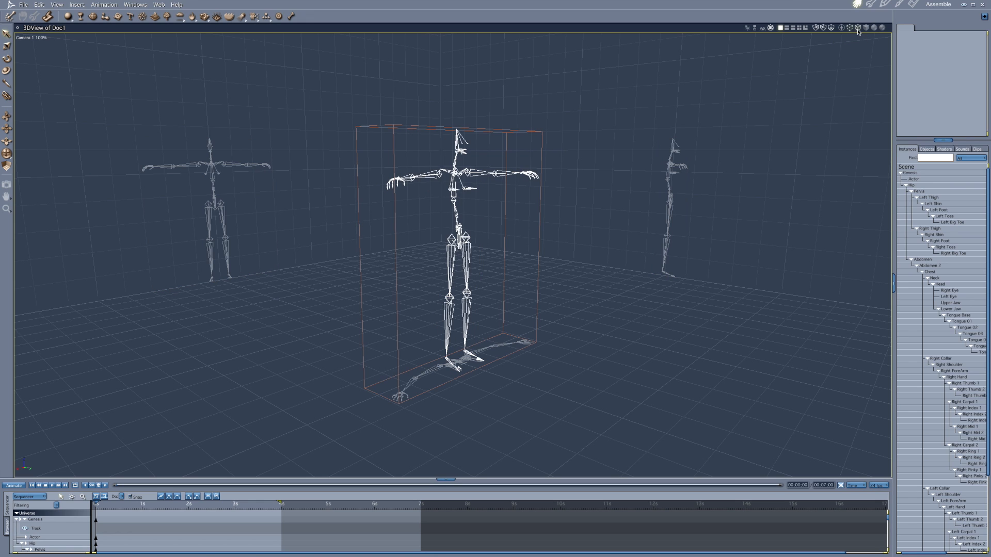
pyautogui.click(858, 27)
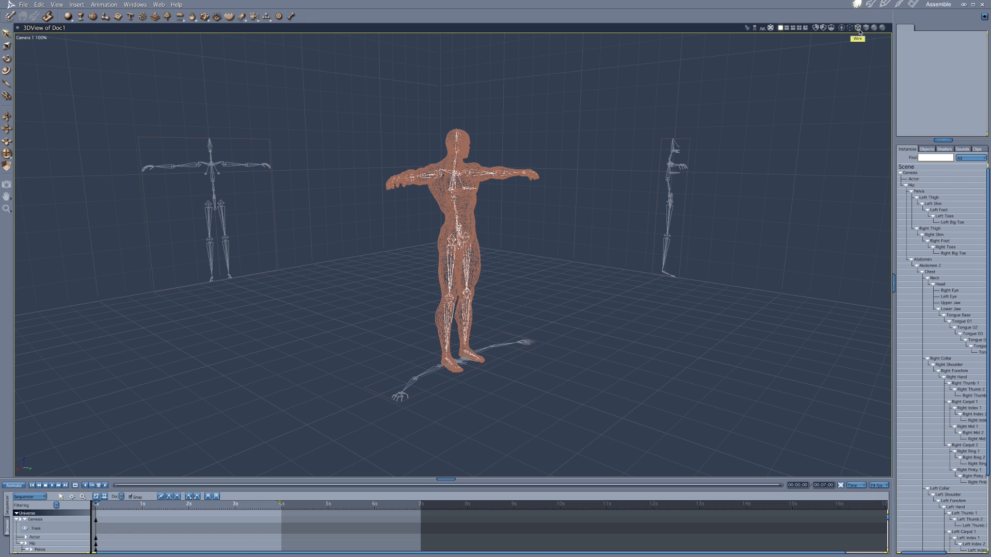
pyautogui.click(858, 27)
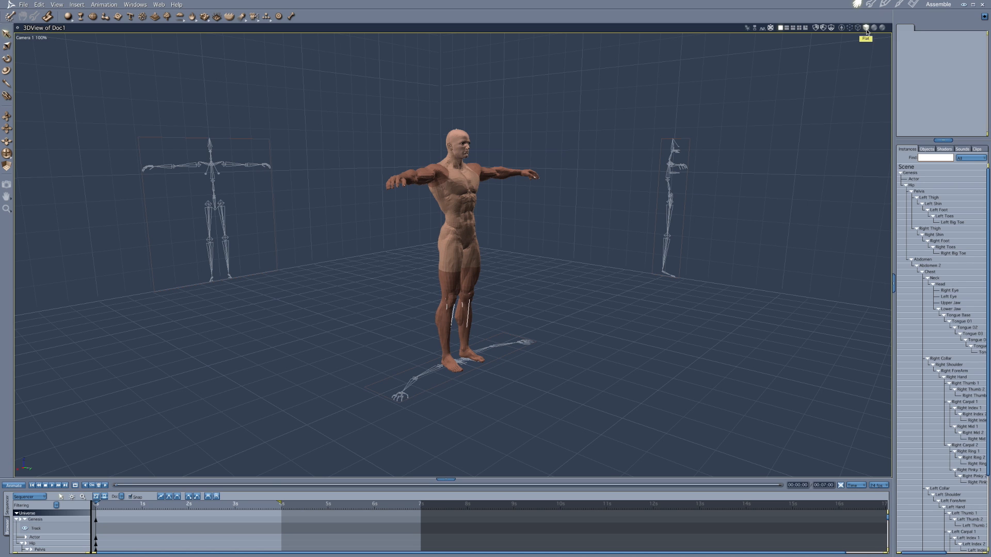
pyautogui.click(865, 27)
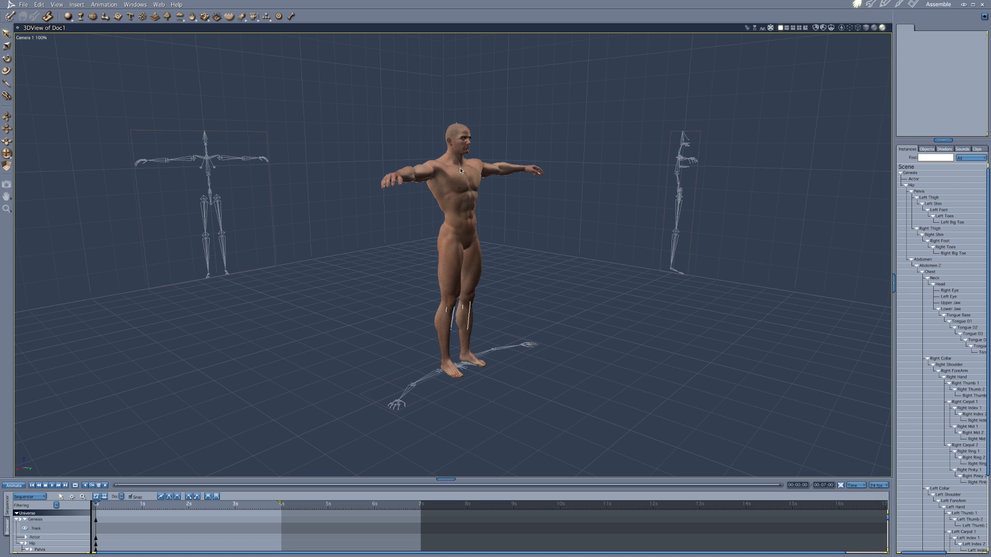
pyautogui.moveTo(889, 30)
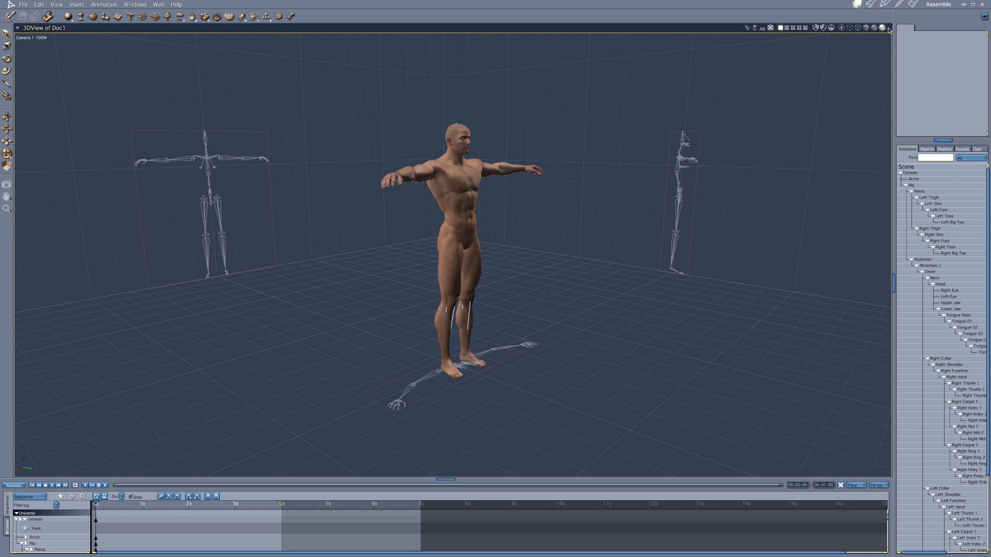
pyautogui.moveTo(102, 469)
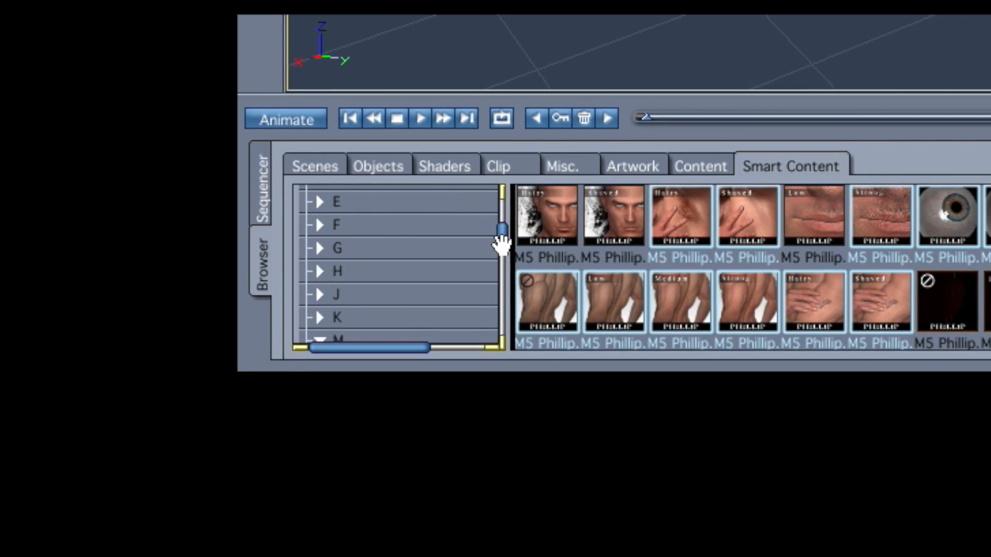
# Expand the B product group in Smart Content and show the Benjamin for M5 contents.
pyautogui.scroll(3)
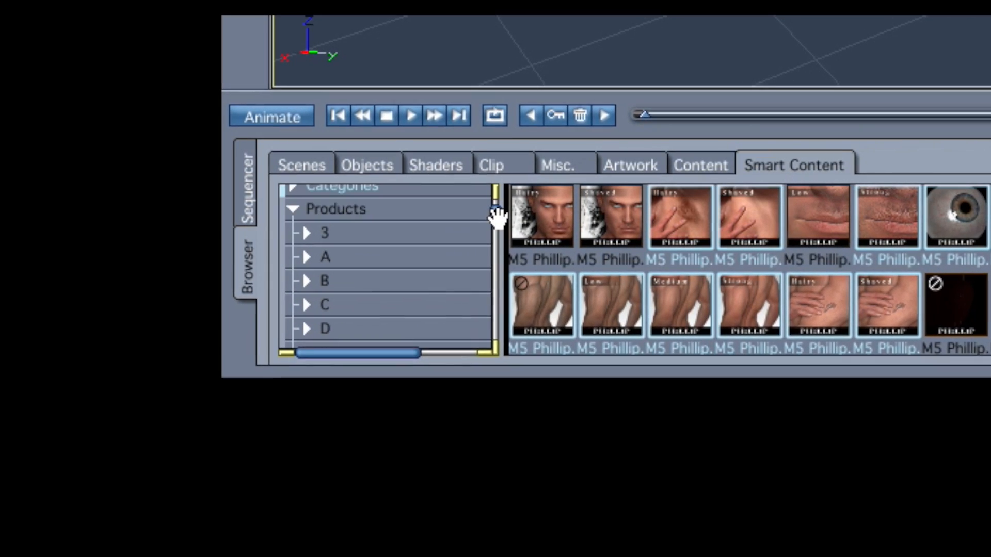
pyautogui.scroll(-3)
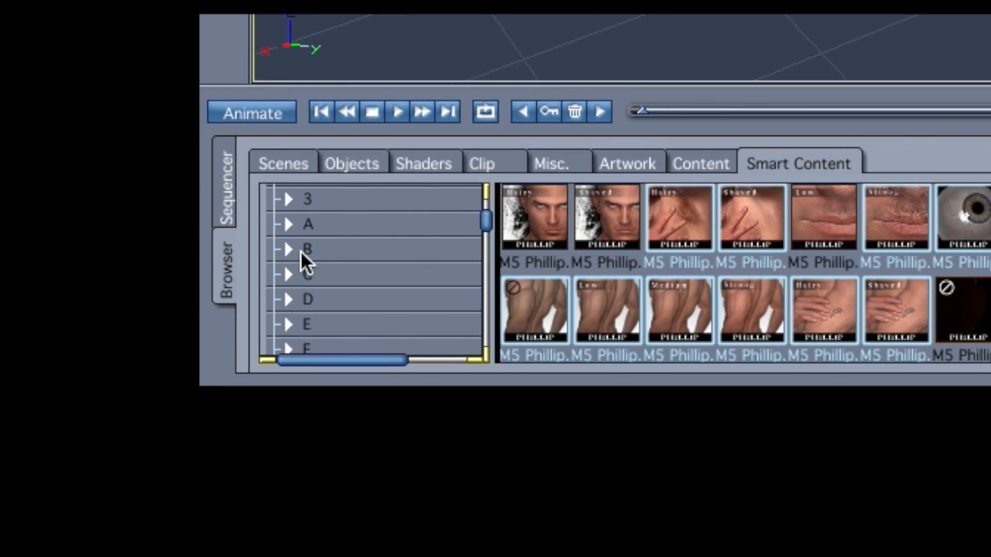
pyautogui.click(289, 249)
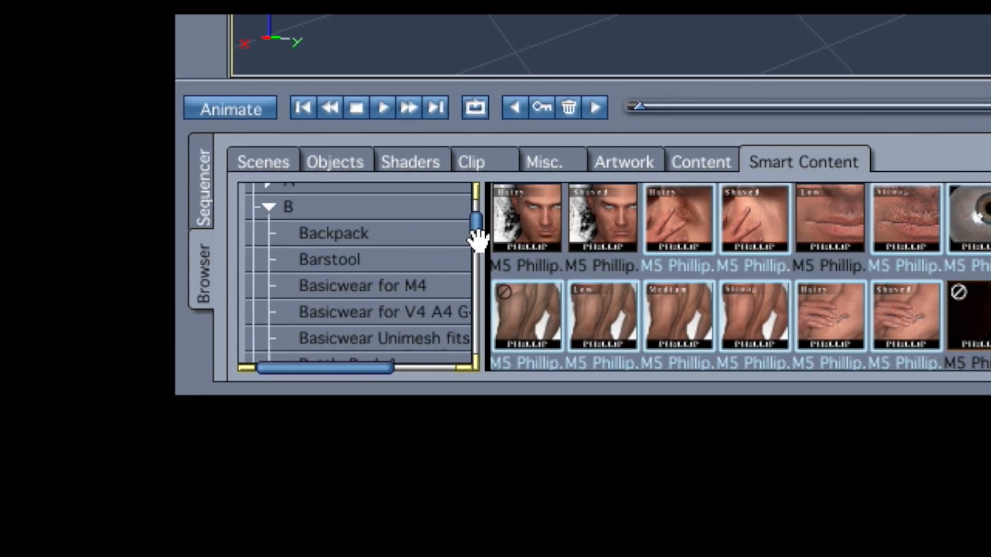
pyautogui.scroll(-3)
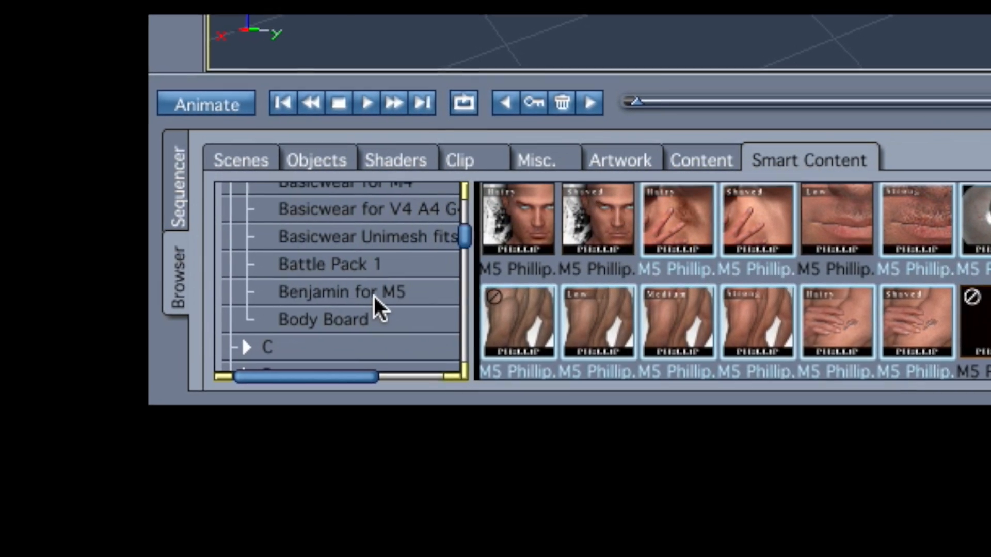
pyautogui.click(328, 292)
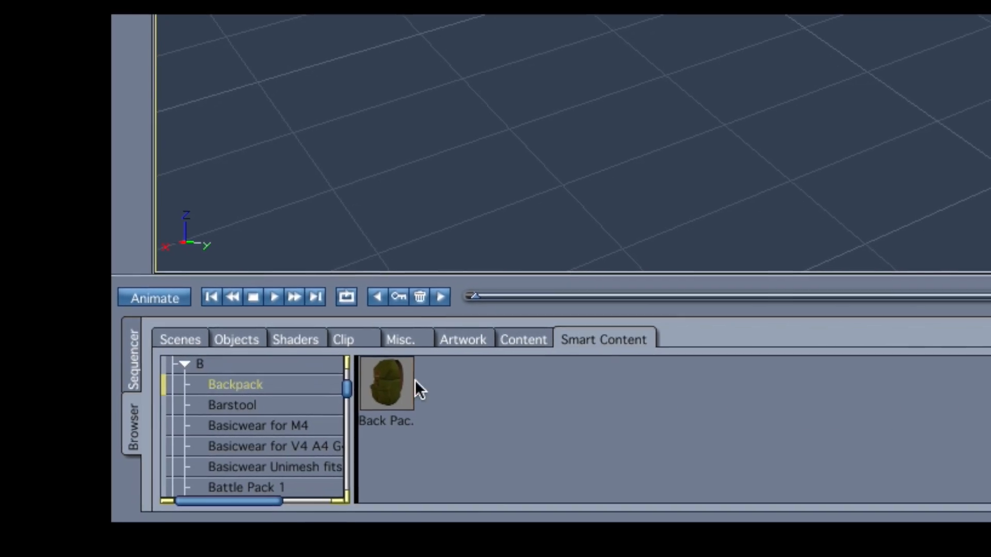
pyautogui.moveTo(449, 395)
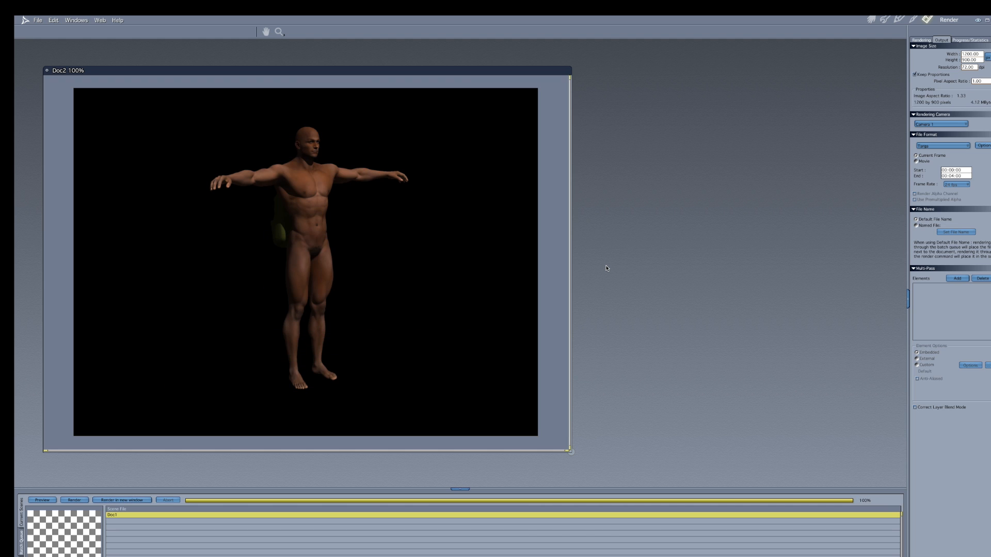
pyautogui.moveTo(883, 56)
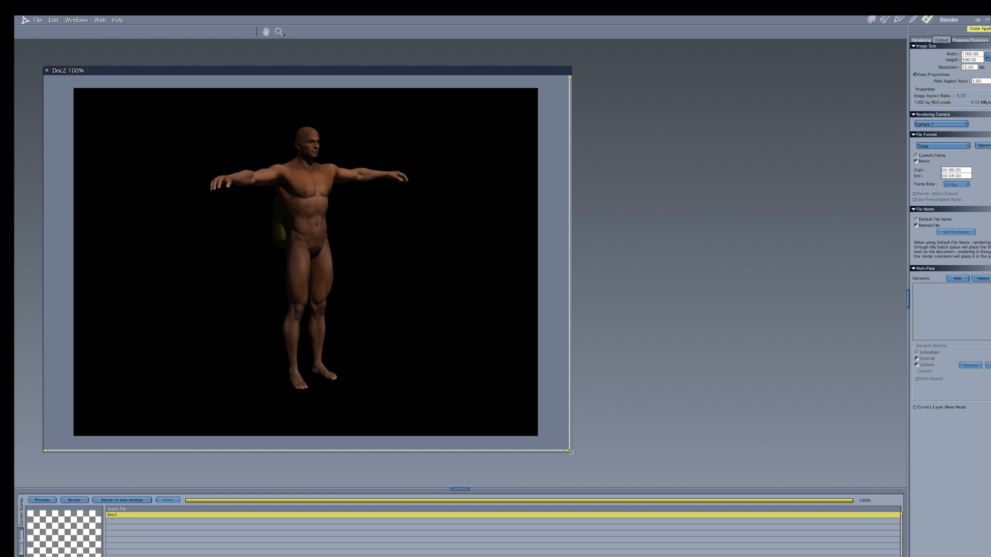
# Return from the finished render of Michael 5 with the backpack to the Assemble room.
pyautogui.click(871, 20)
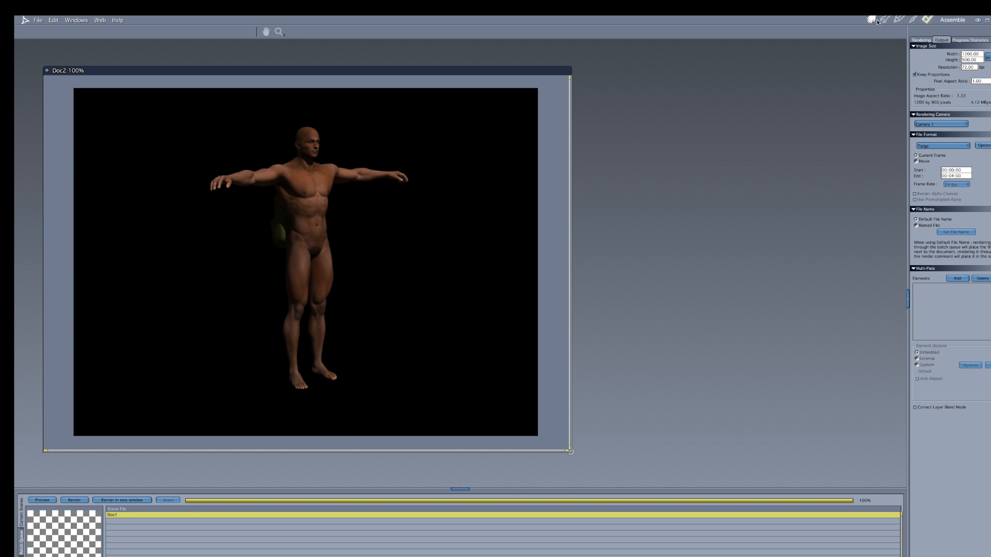